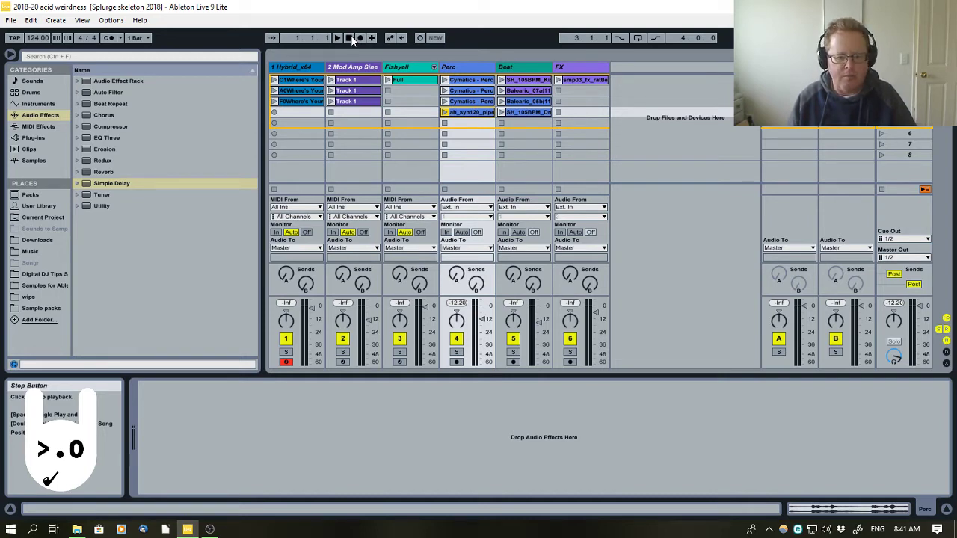
Bring up a File Explorer window on the Videos folder next to the Live set.
left_click(78, 529)
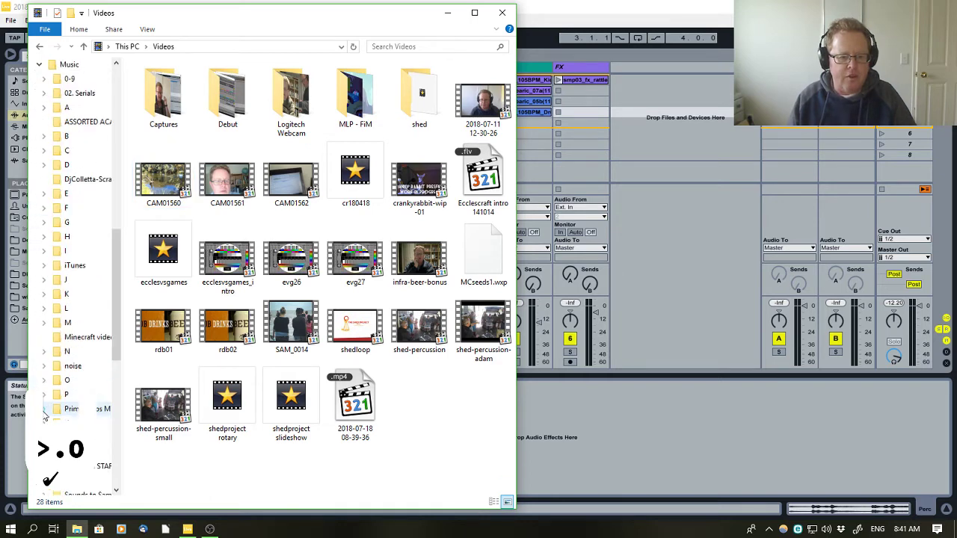
Browse to My Book (G:) > Music > noise > B and select the bt_fishyell audio file.
left_click(72, 365)
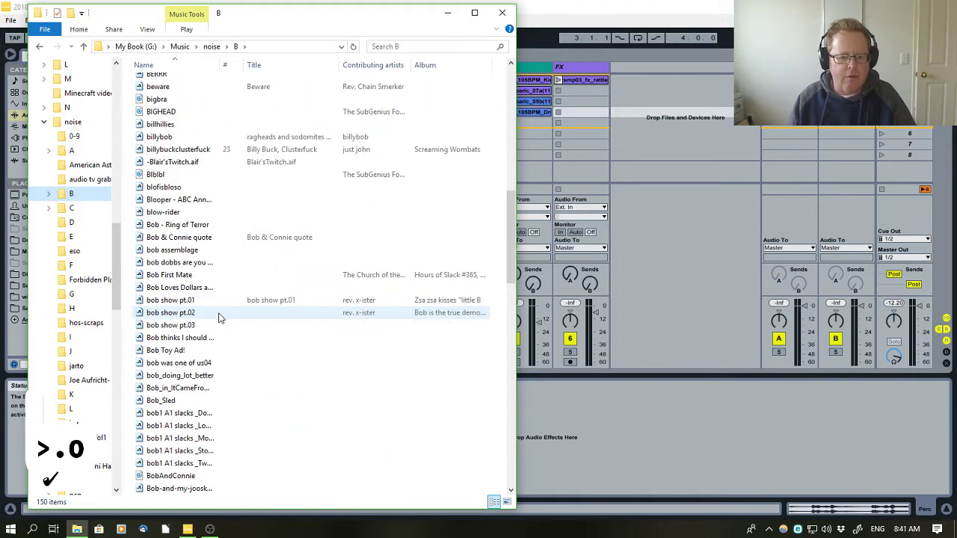
scroll("down", 3)
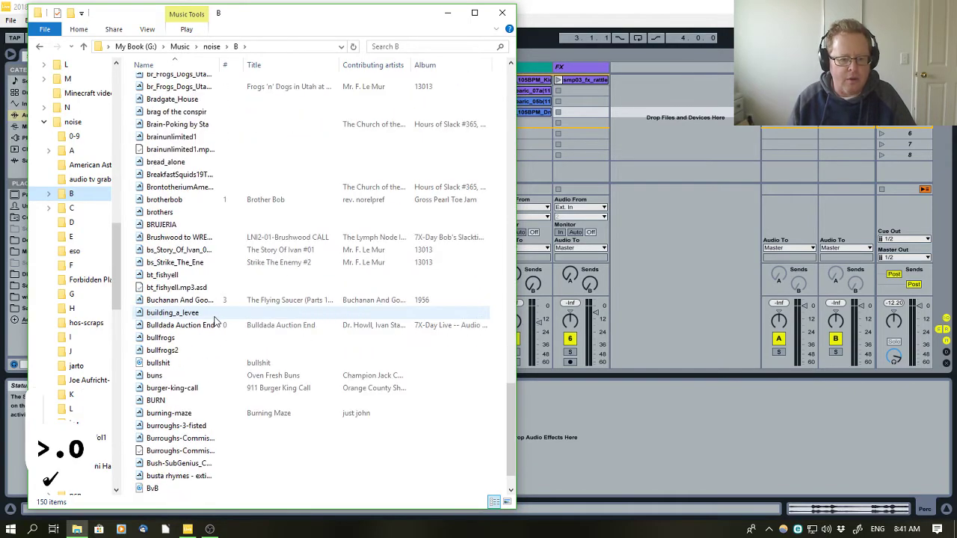
scroll("down", 3)
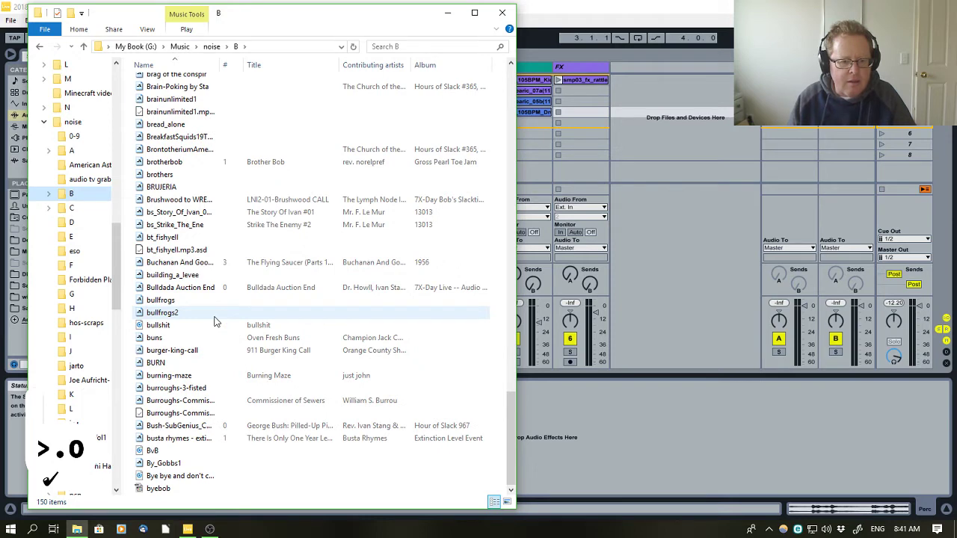
mouse_move(162, 312)
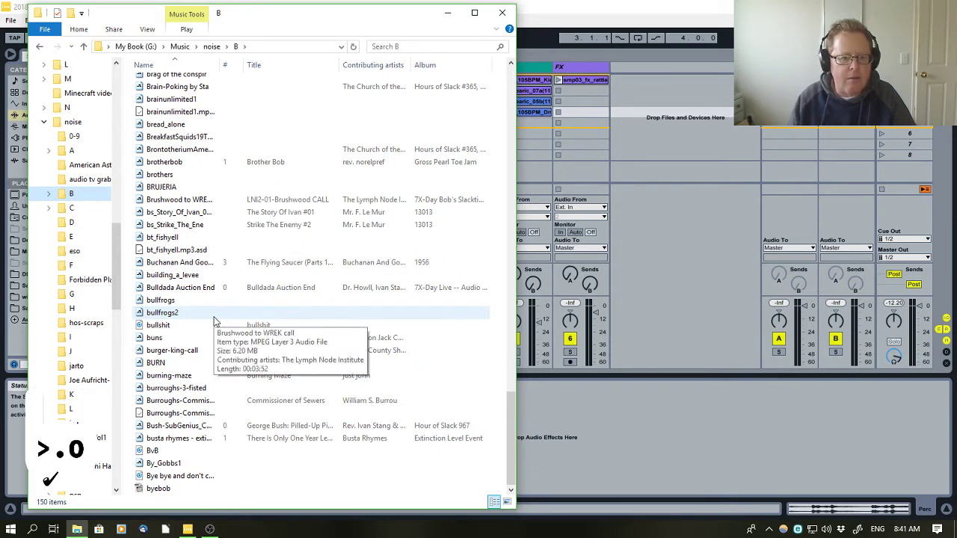
mouse_move(161, 236)
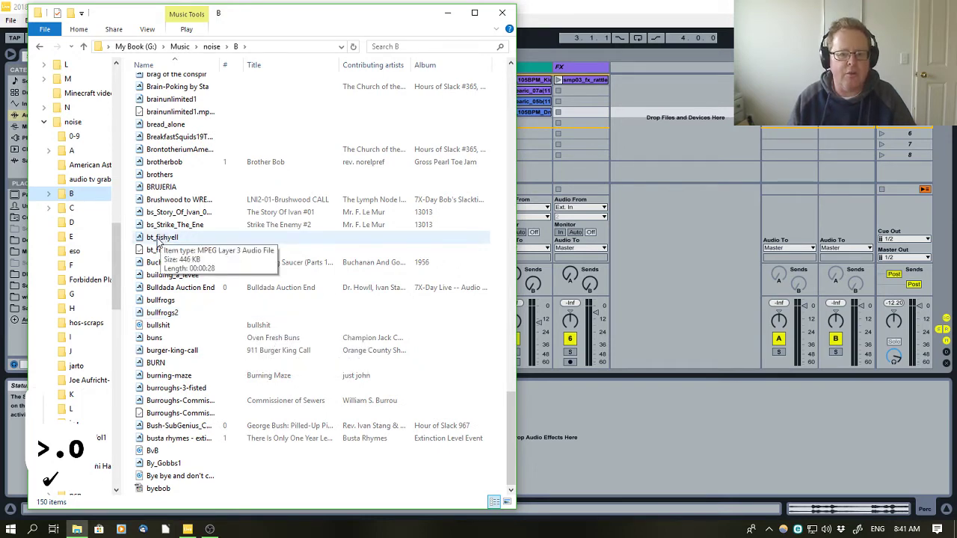
left_click(163, 236)
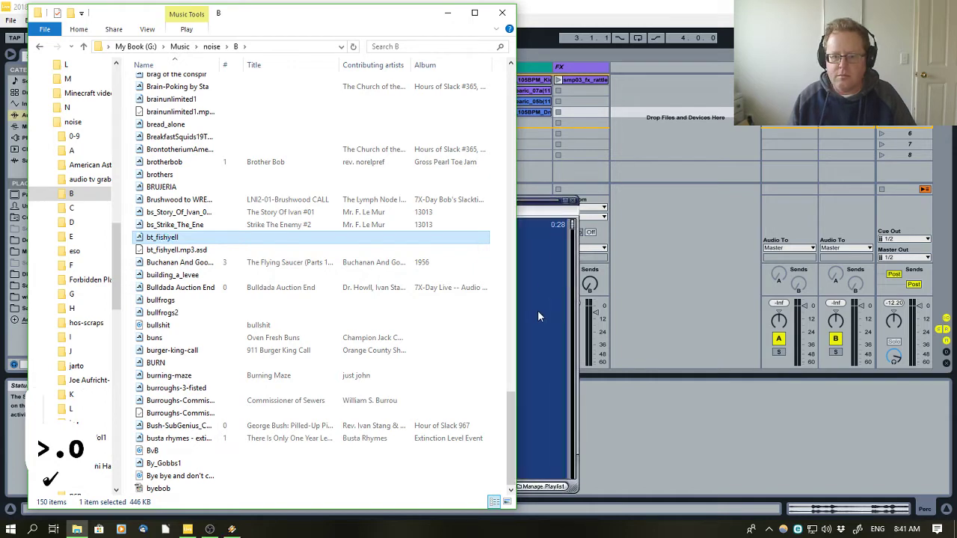
Play bt_fishyell in Winamp through its 0:28 length, then stop the preview.
double_click(161, 236)
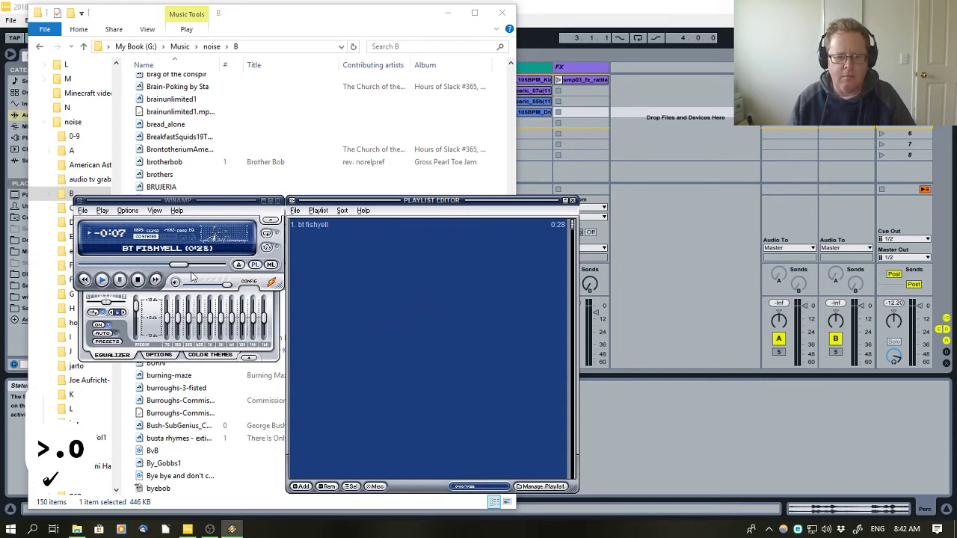
left_click(138, 280)
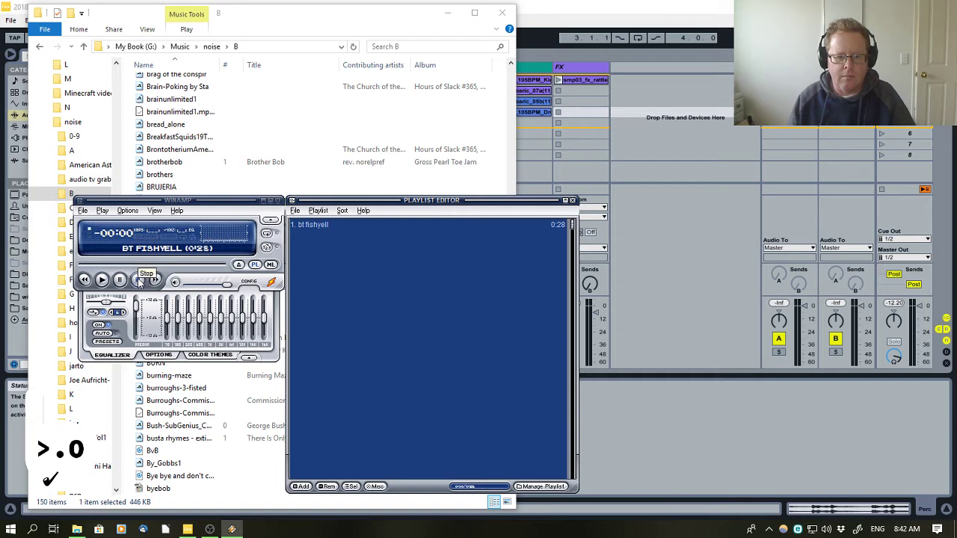
left_click(137, 279)
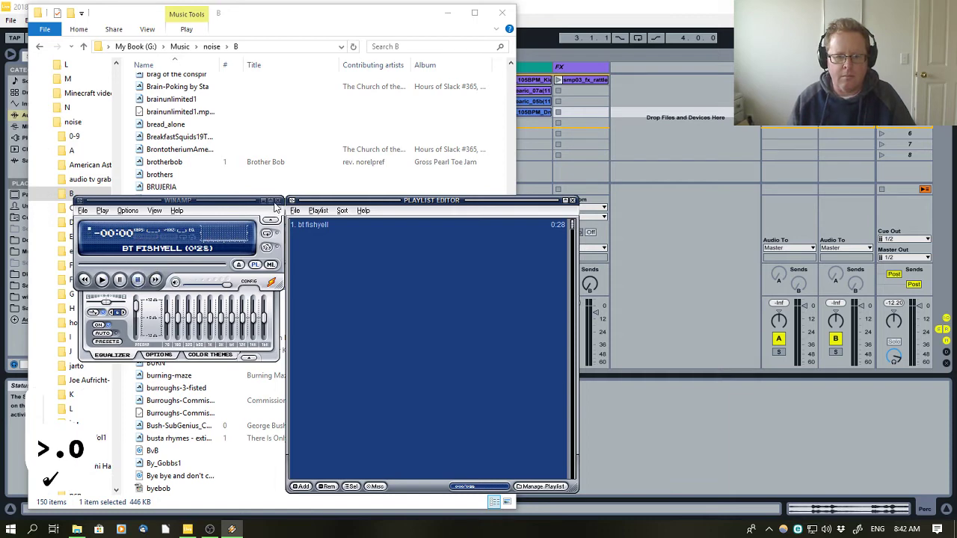
mouse_move(281, 206)
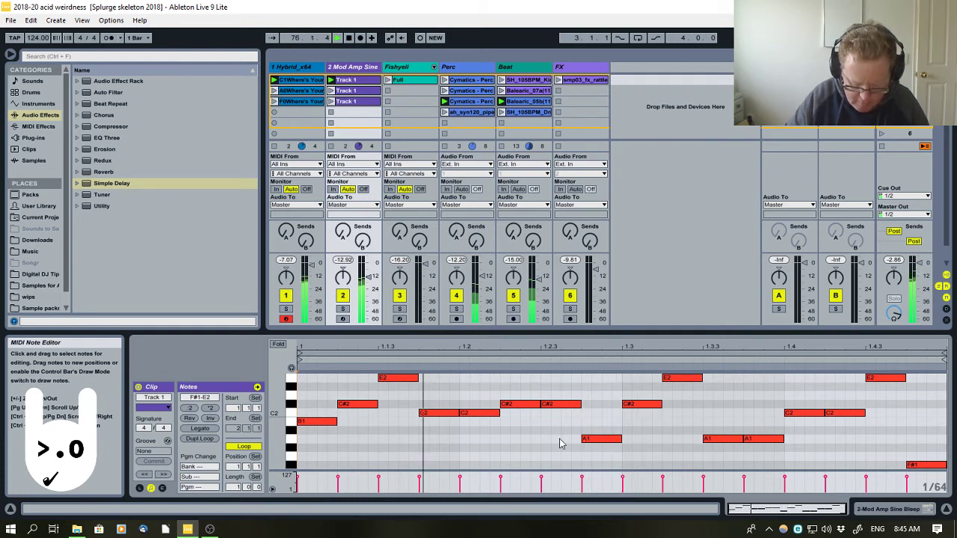
left_click(583, 80)
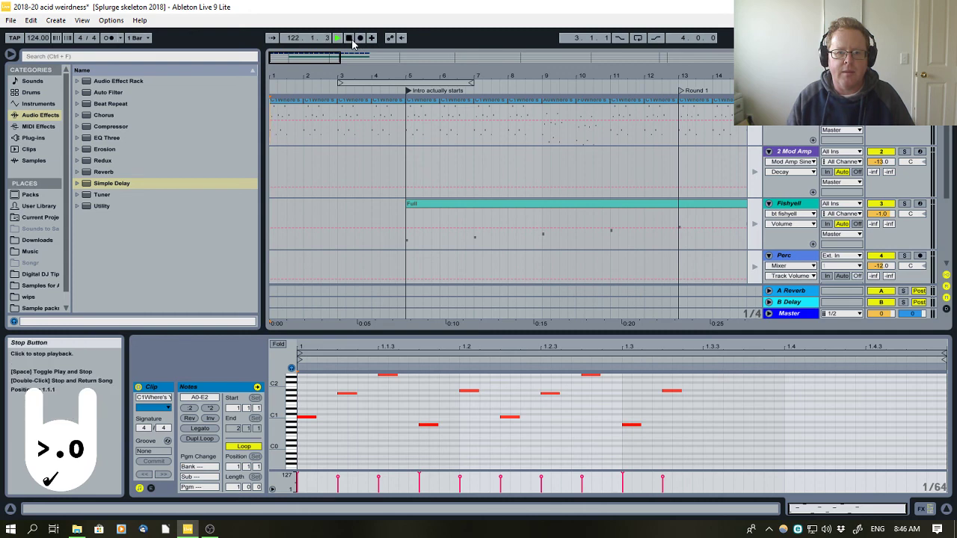
Halt arrangement playback, leaving the Fishyell clip and intro locators in place.
left_click(337, 38)
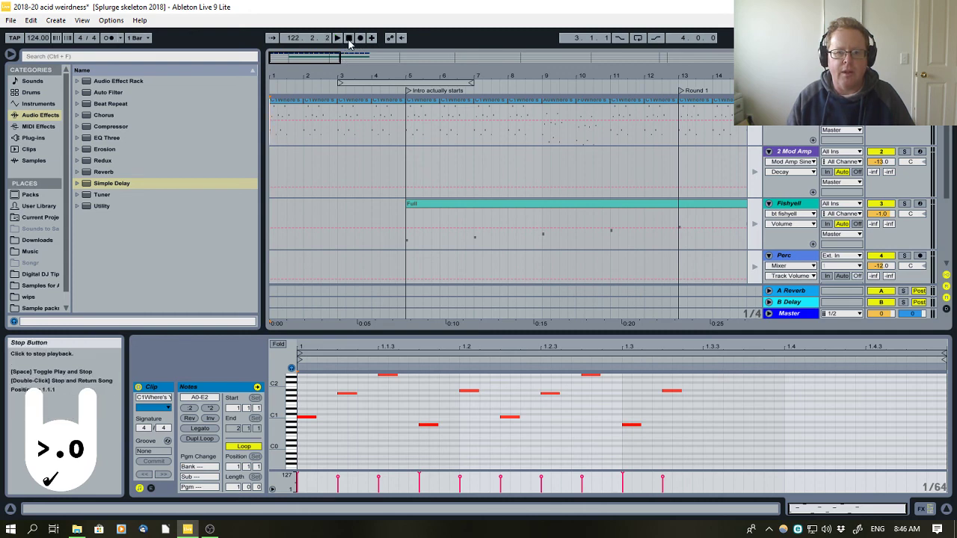